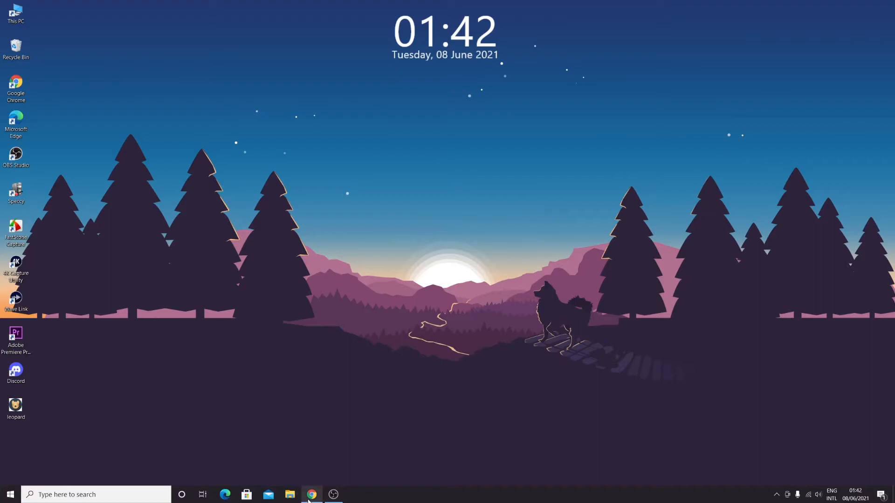
Open Chrome from the taskbar to show the Gmail inbox.
click(311, 494)
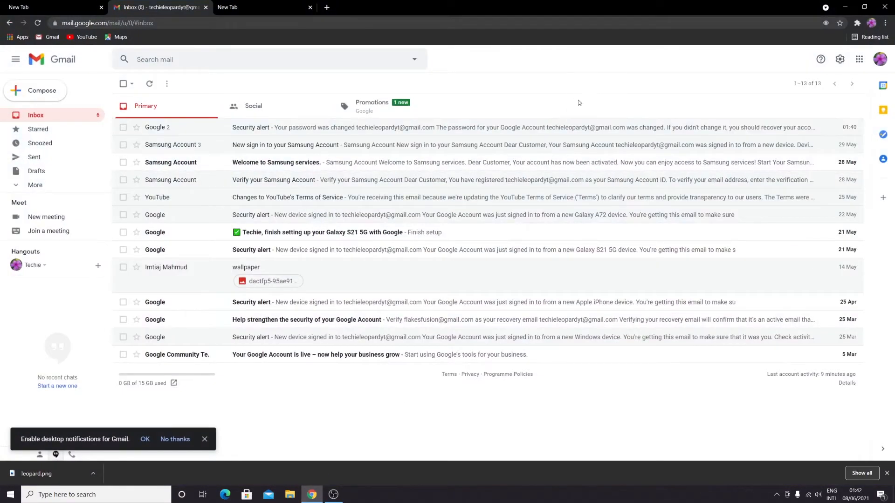
mouse_move(851, 73)
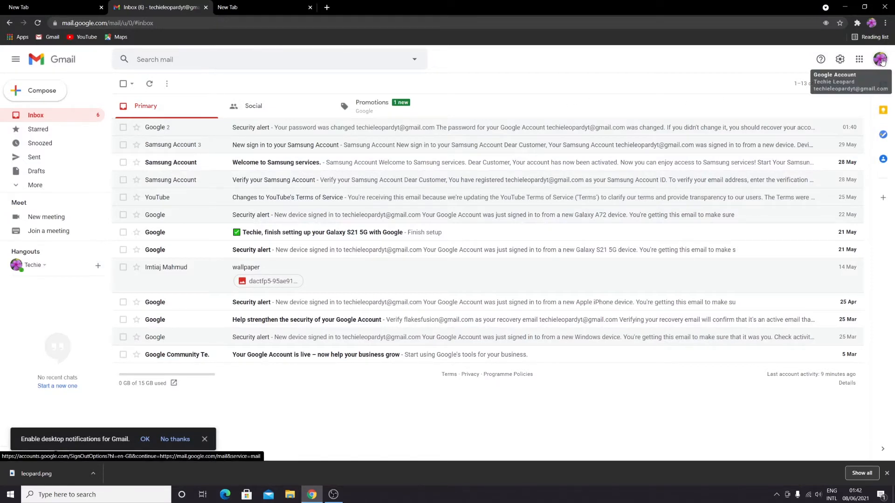
Go from the account avatar to Manage your Google Account, then Personal info.
click(880, 59)
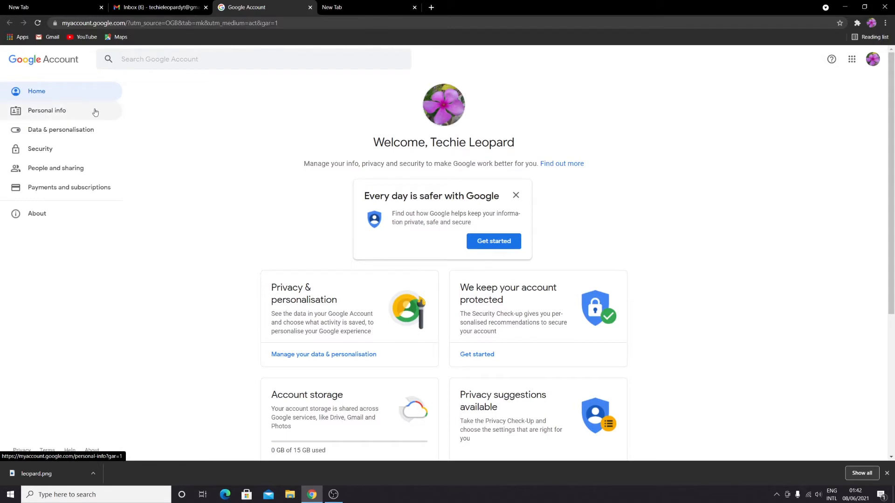
click(47, 110)
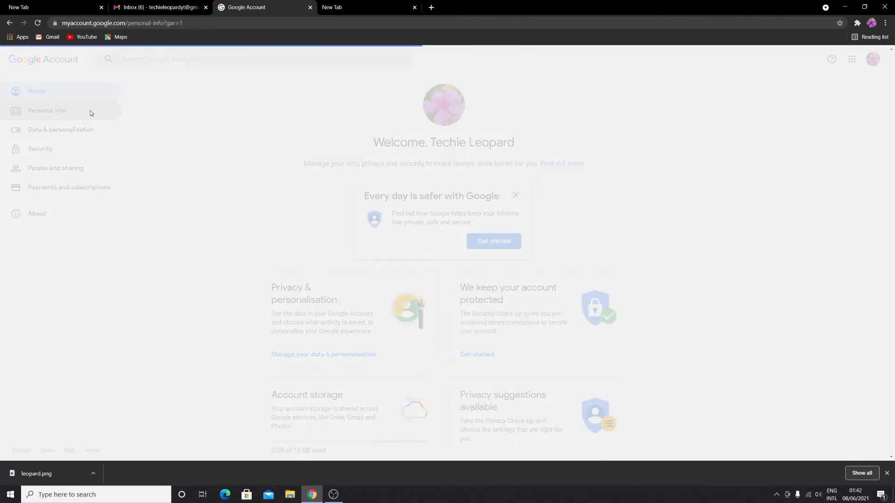
click(47, 110)
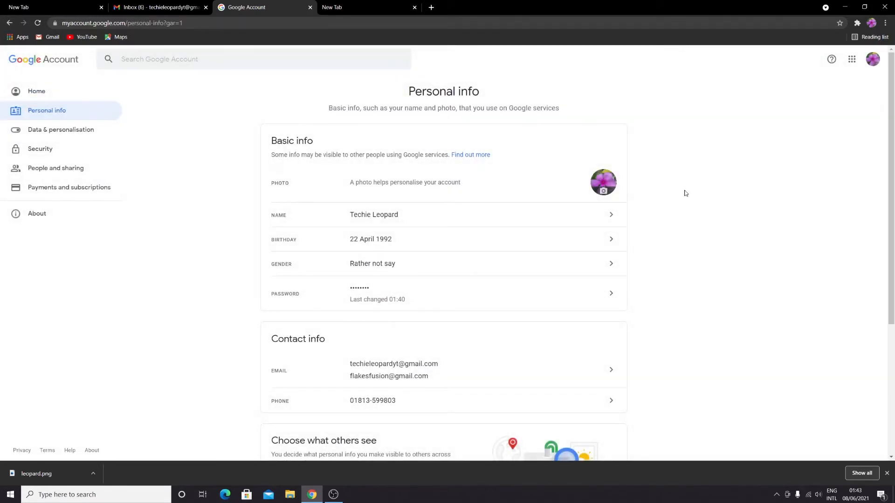
Upload leopard.png from the computer as the new profile photo.
click(603, 182)
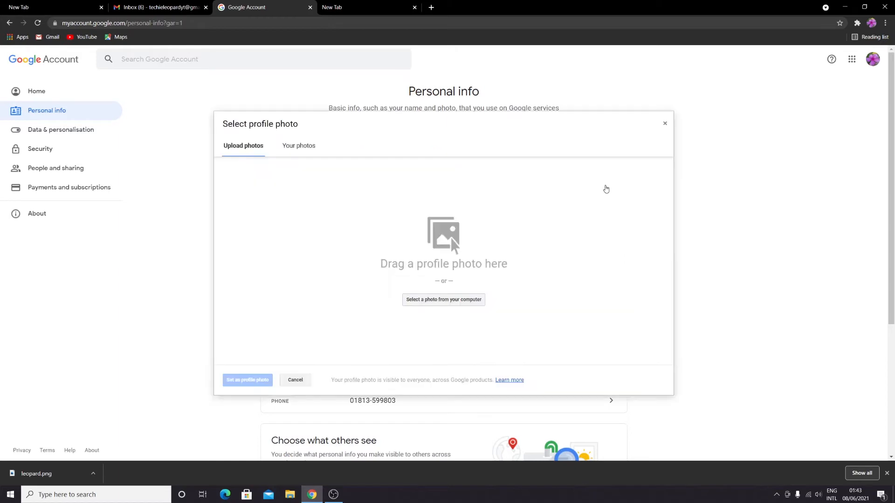
mouse_move(485, 308)
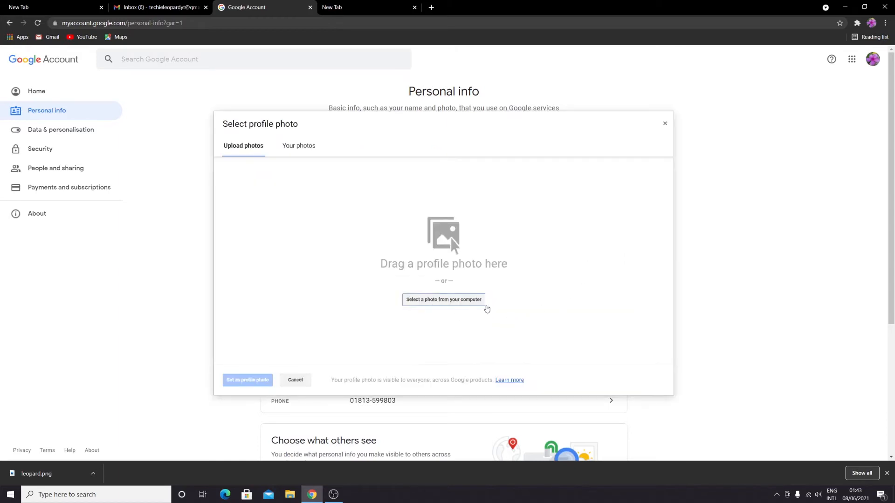
click(443, 300)
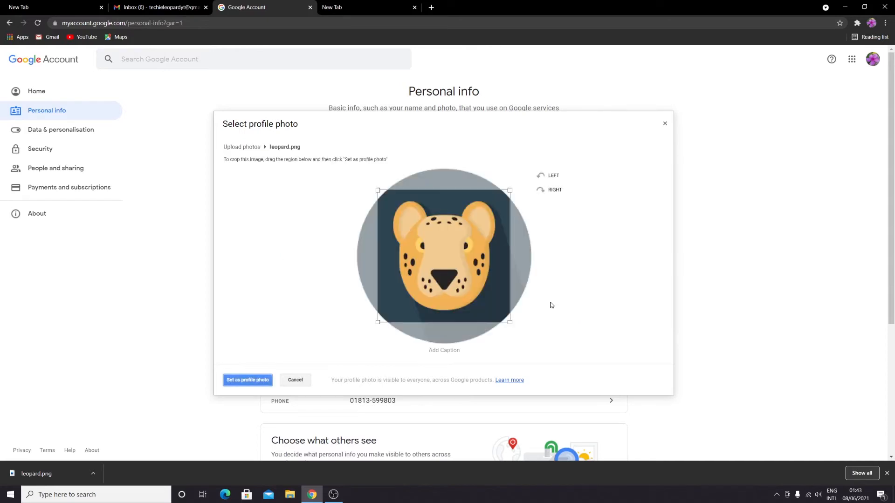
drag(509, 321, 476, 288)
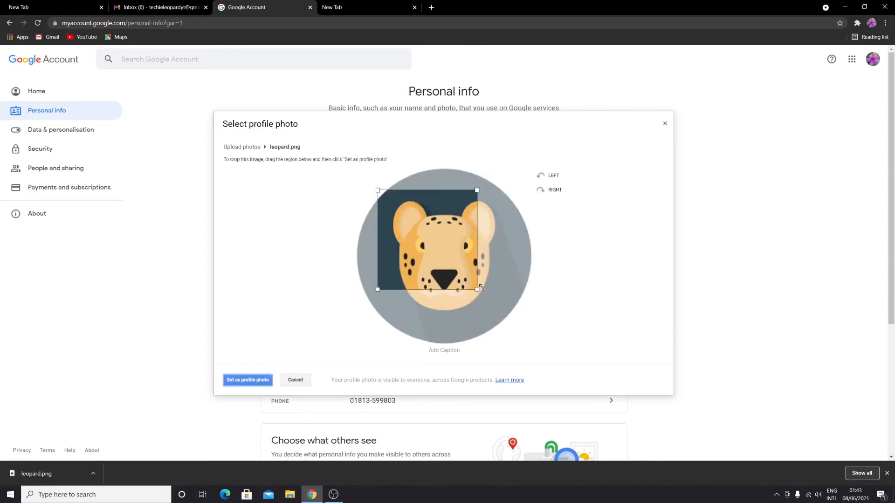
drag(477, 289, 508, 320)
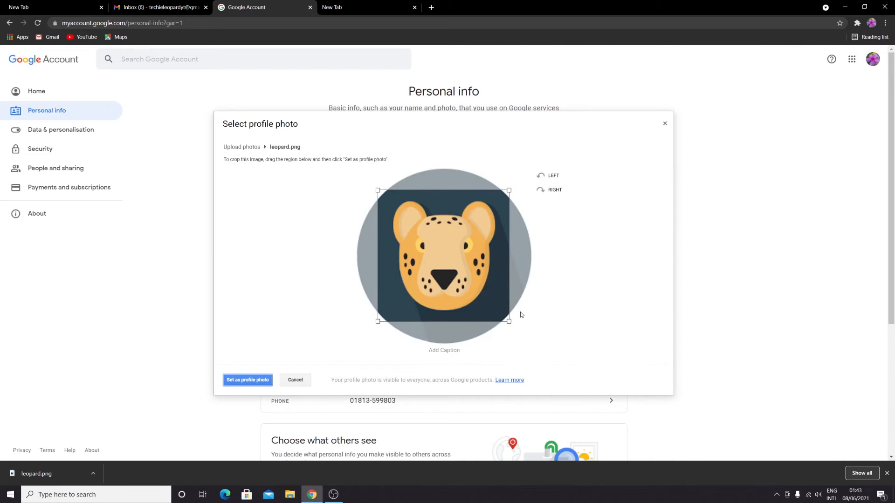
drag(509, 321, 507, 319)
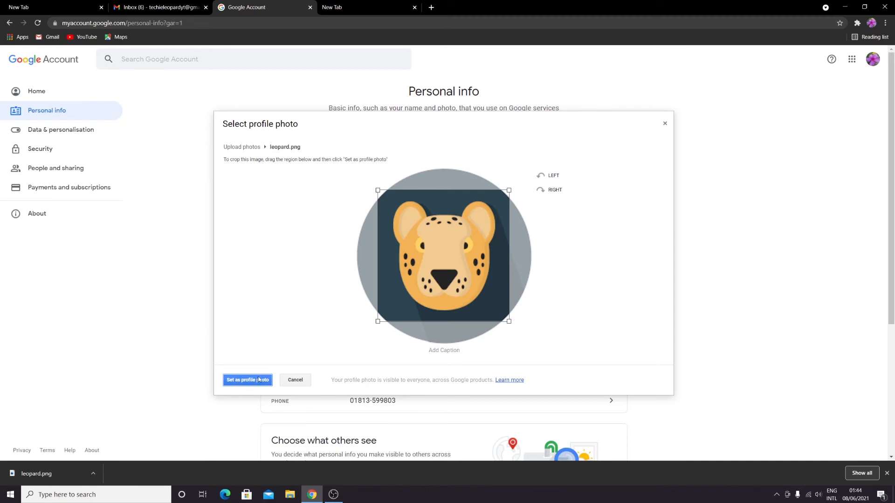
Confirm 'Set as profile photo' so the leopard appears on Personal info.
click(246, 379)
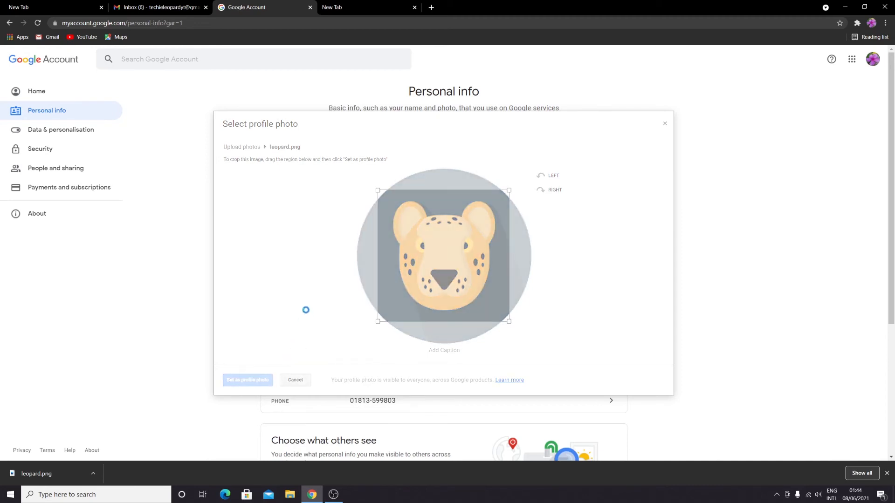
click(247, 379)
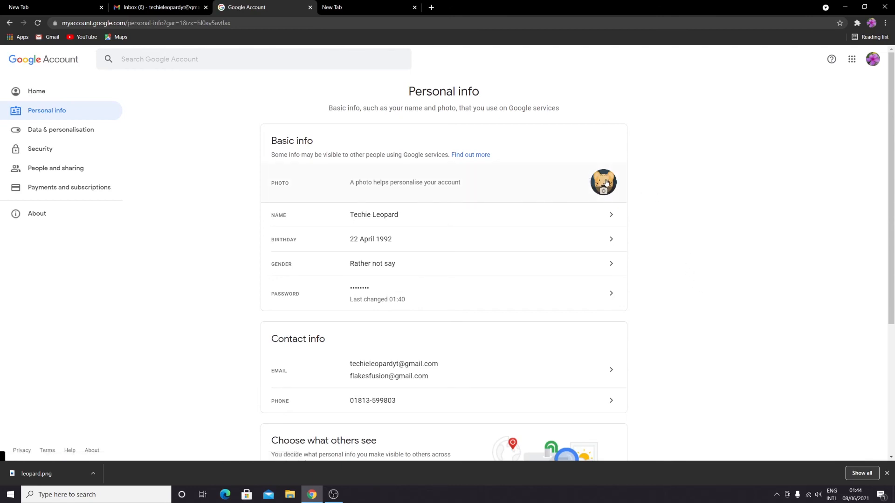
mouse_move(729, 221)
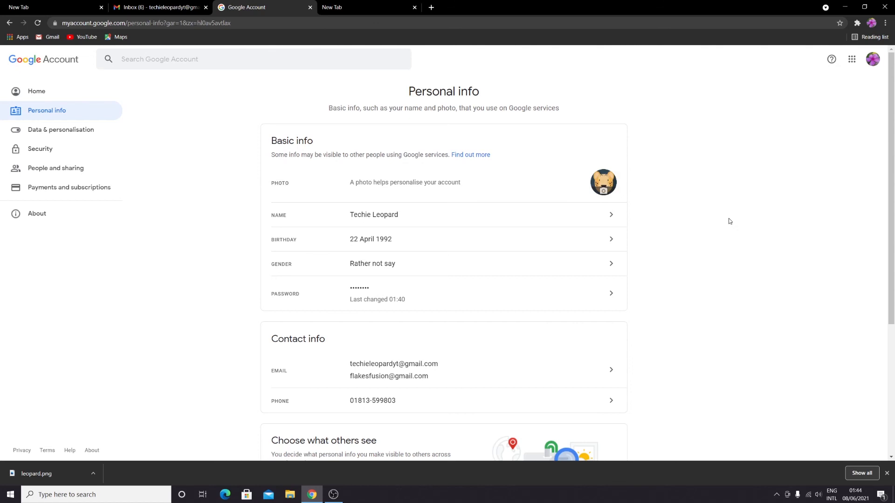